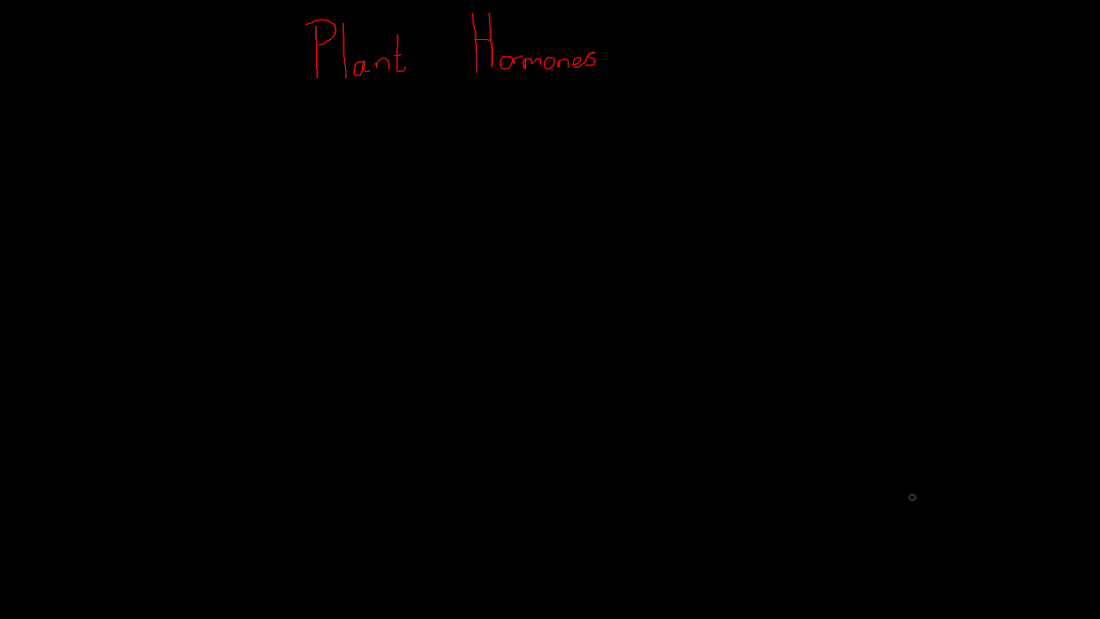
{"action": "mouse_move", "coordinate": [346, 149]}
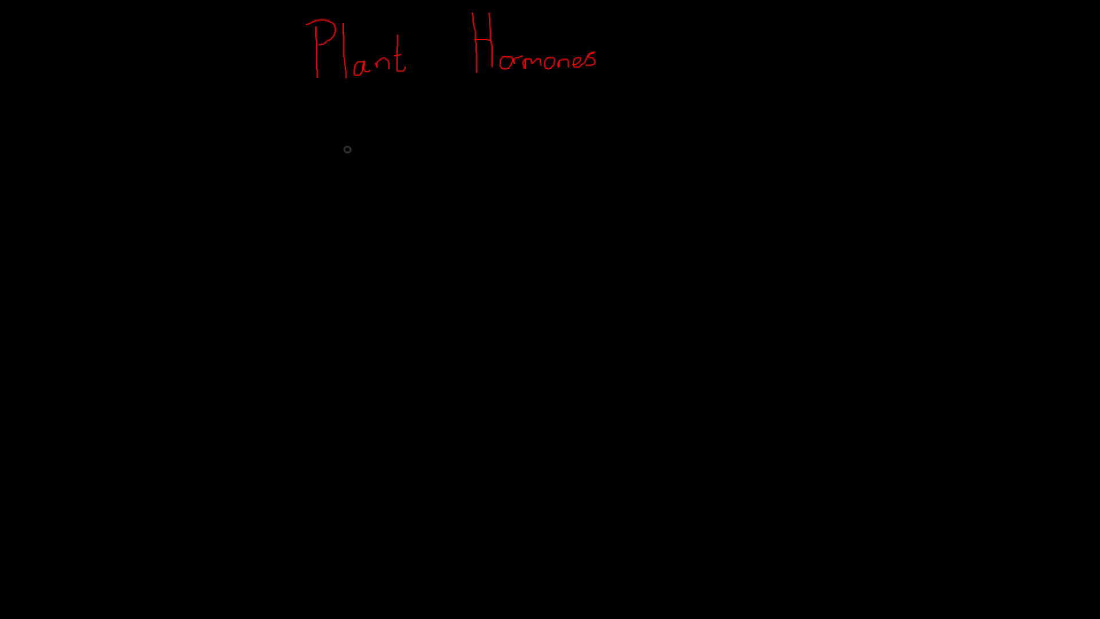
{"action": "mouse_move", "coordinate": [264, 129]}
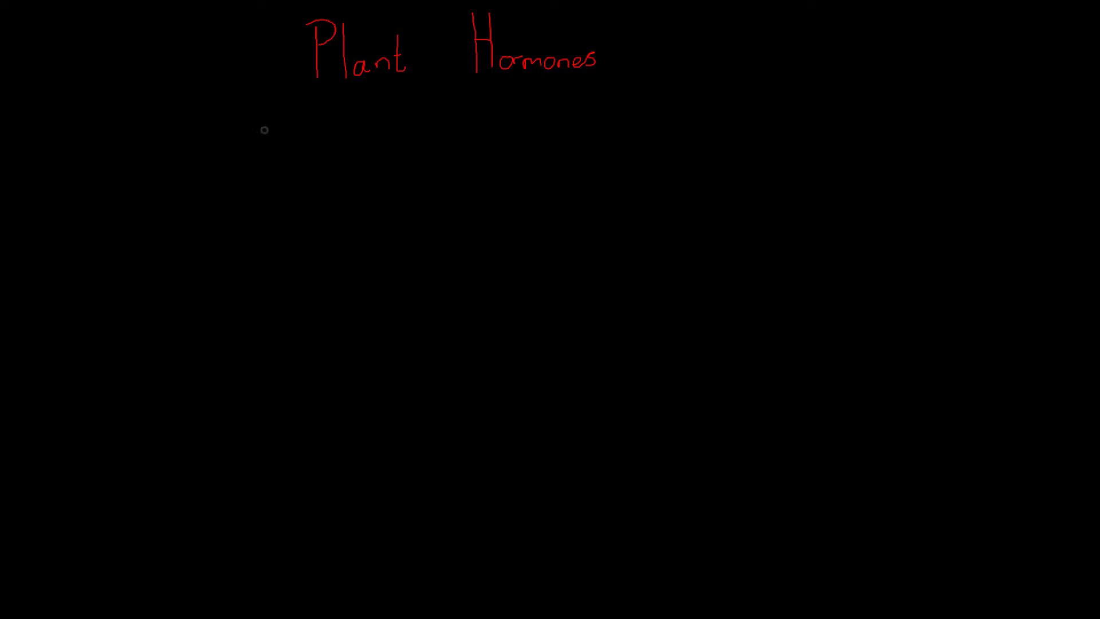
{"action": "mouse_move", "coordinate": [175, 141]}
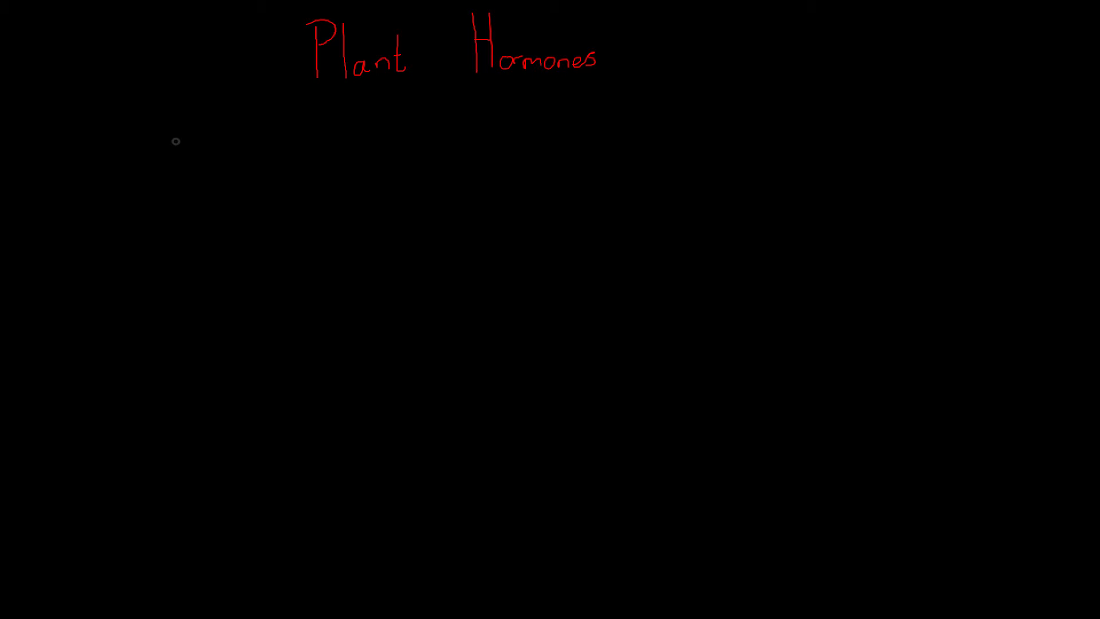
{"action": "mouse_move", "coordinate": [178, 170]}
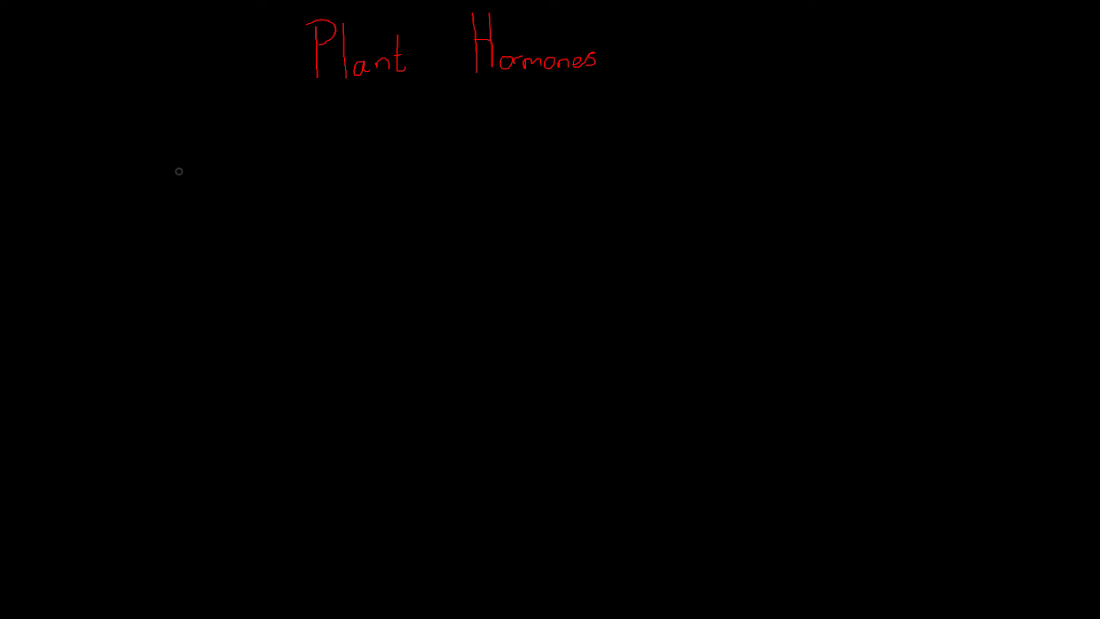
Handwrite the red column headings 'Roots' at left and 'Shoots' at right beneath the title
{"action": "left_click_drag", "start_coordinate": [172, 173], "coordinate": [171, 148]}
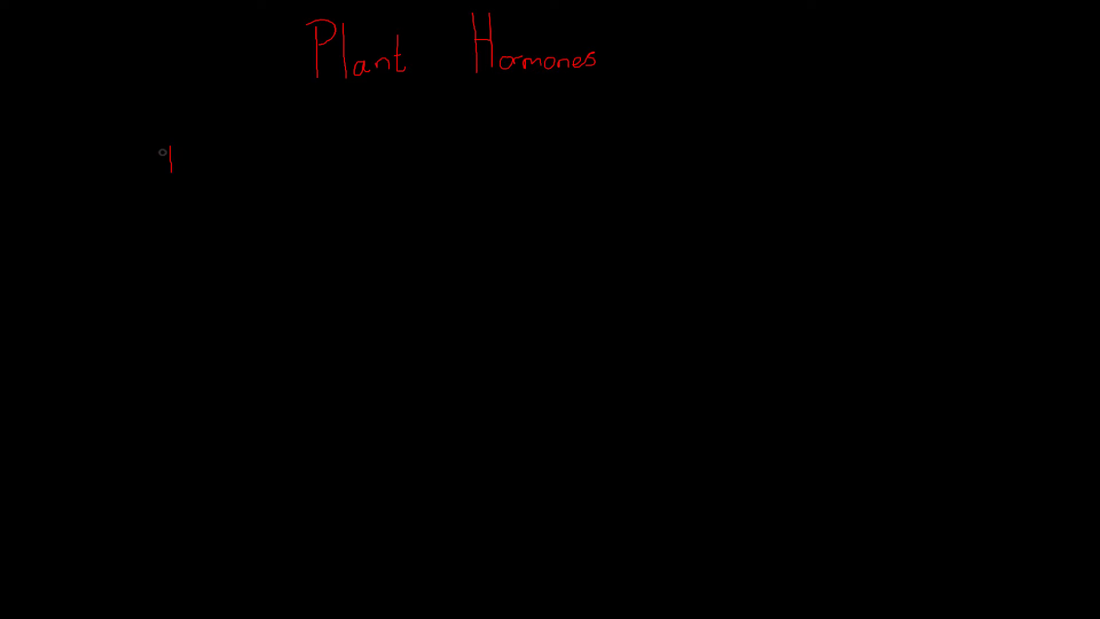
{"action": "type", "text": "Roots"}
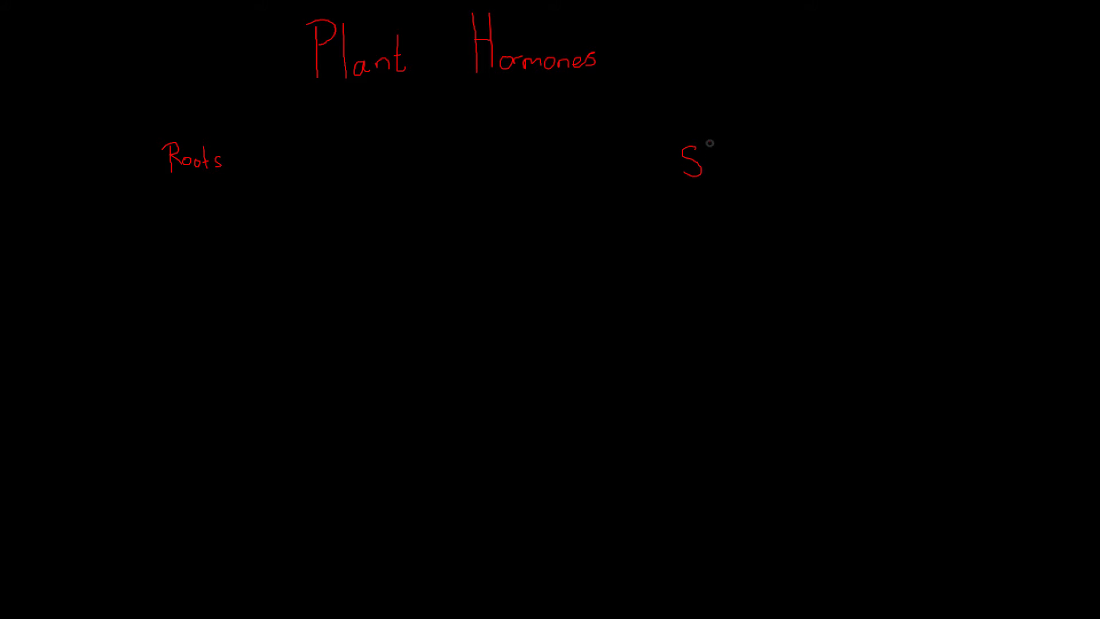
{"action": "type", "text": "hoob"}
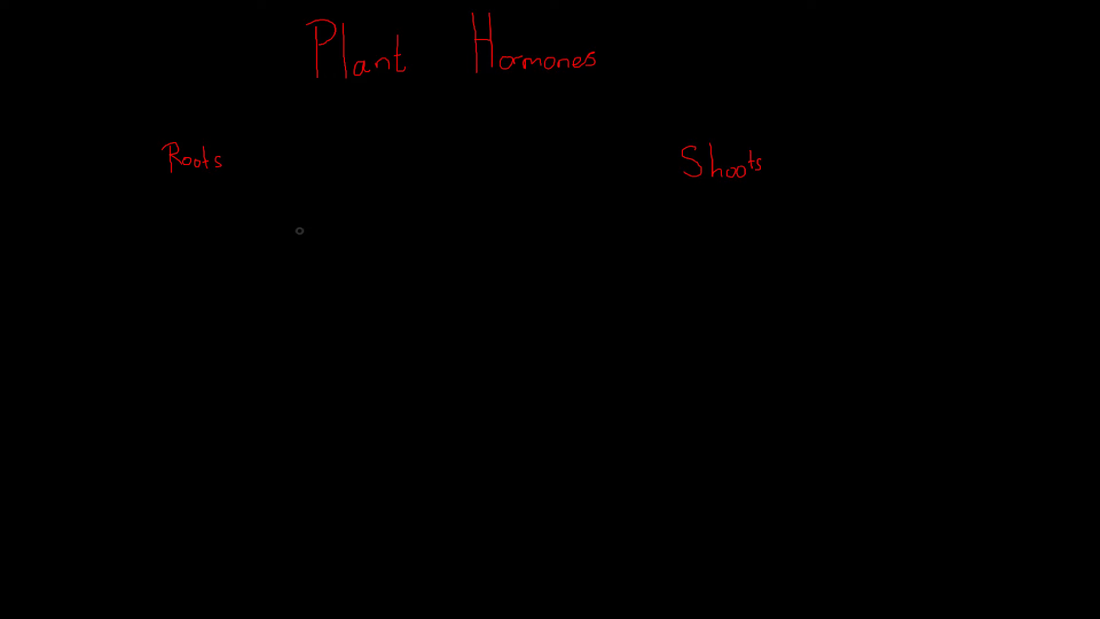
{"action": "mouse_move", "coordinate": [154, 201]}
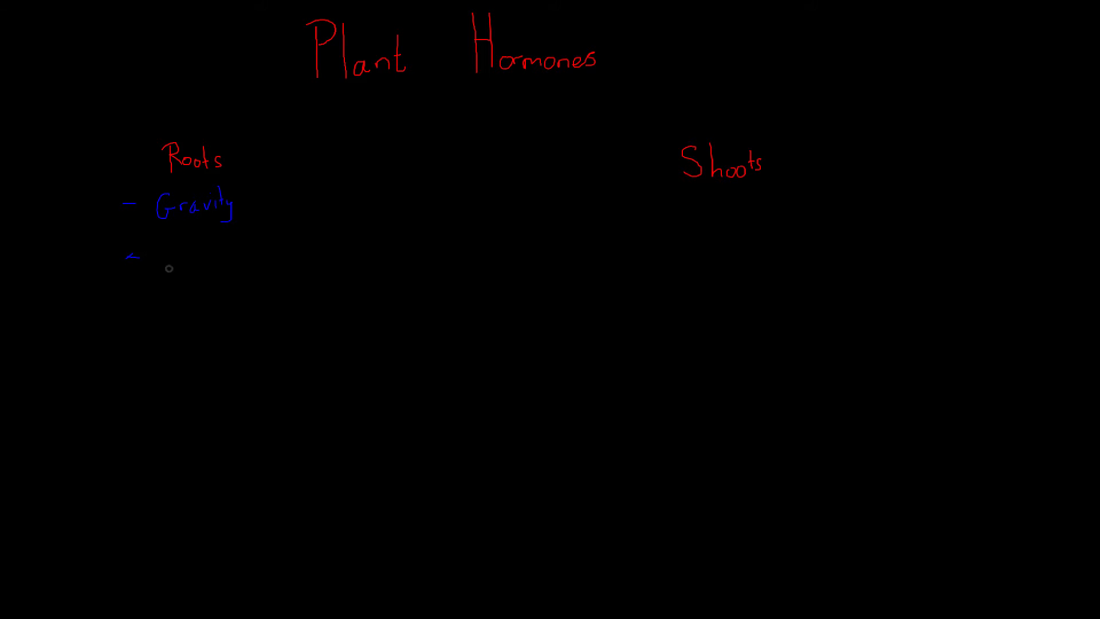
Write blue bullet 'Water' as the second stimulus under the Roots heading
{"action": "left_click_drag", "start_coordinate": [152, 255], "coordinate": [199, 256]}
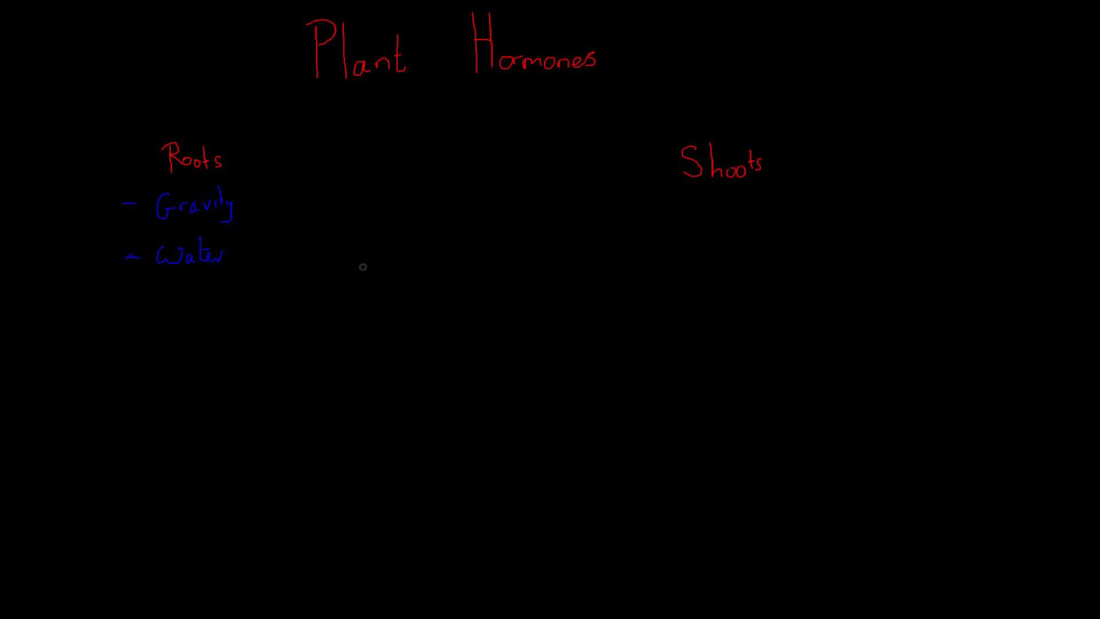
{"action": "mouse_move", "coordinate": [685, 205]}
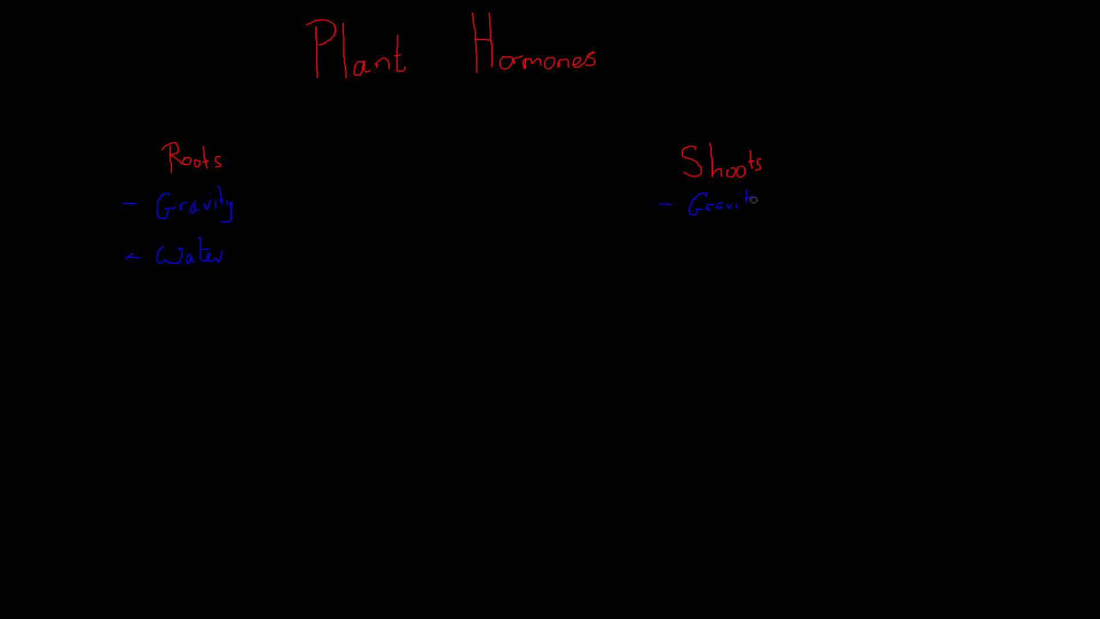
{"action": "mouse_move", "coordinate": [697, 229]}
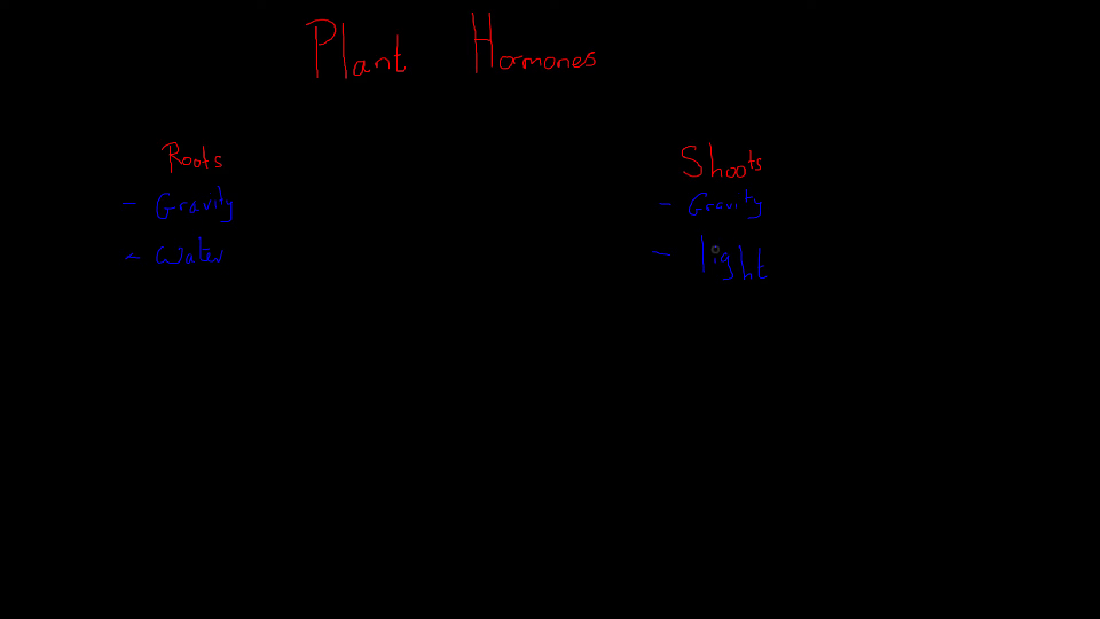
{"action": "mouse_move", "coordinate": [758, 322]}
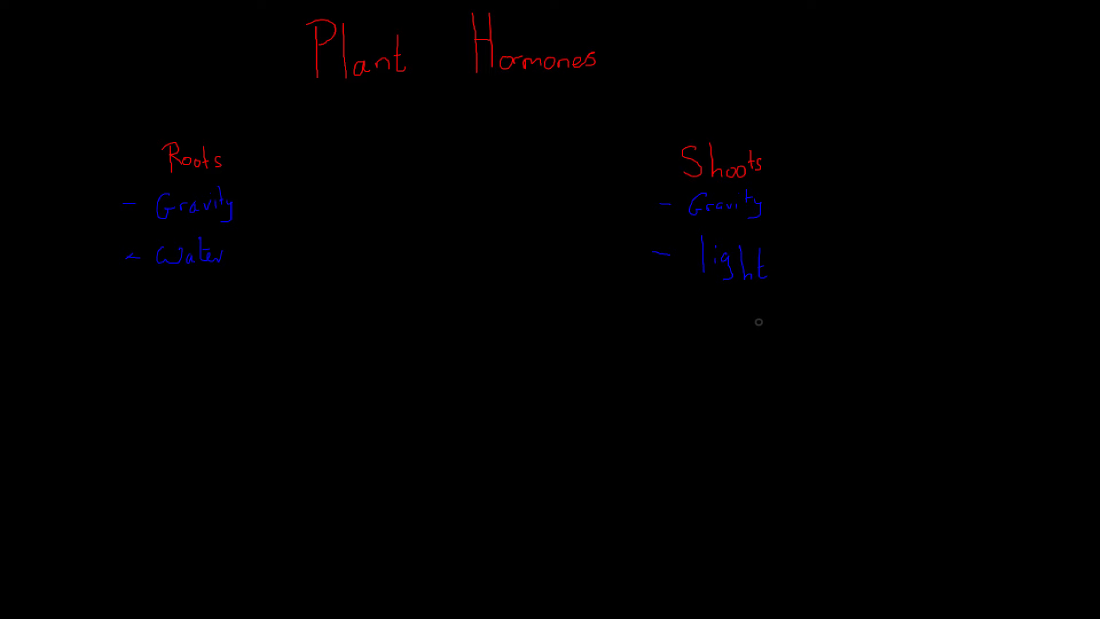
{"action": "mouse_move", "coordinate": [411, 209]}
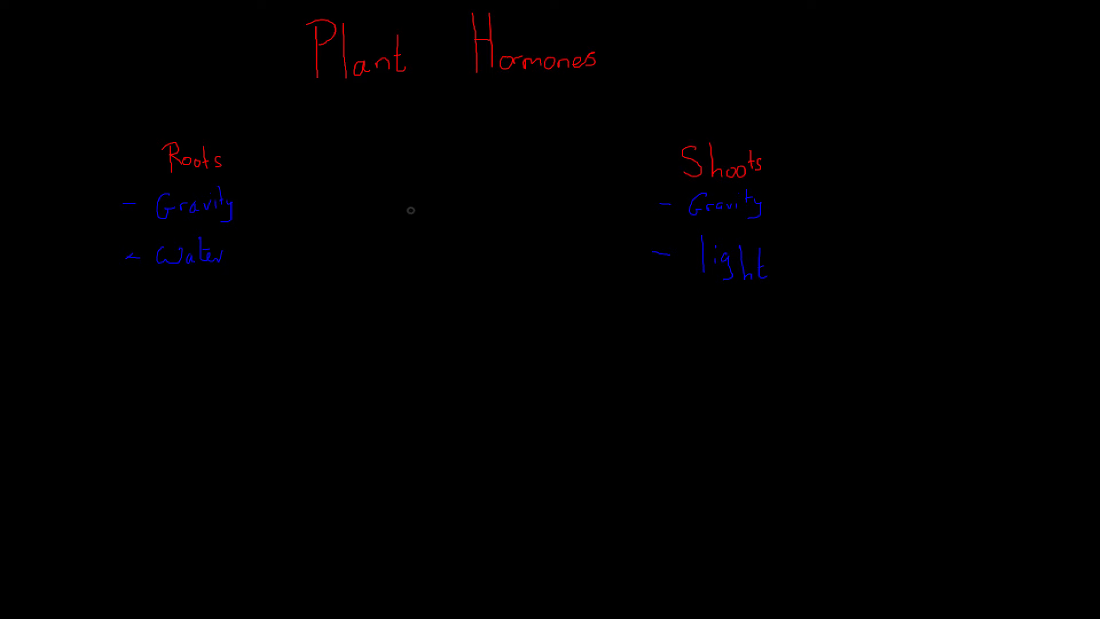
{"action": "mouse_move", "coordinate": [388, 207]}
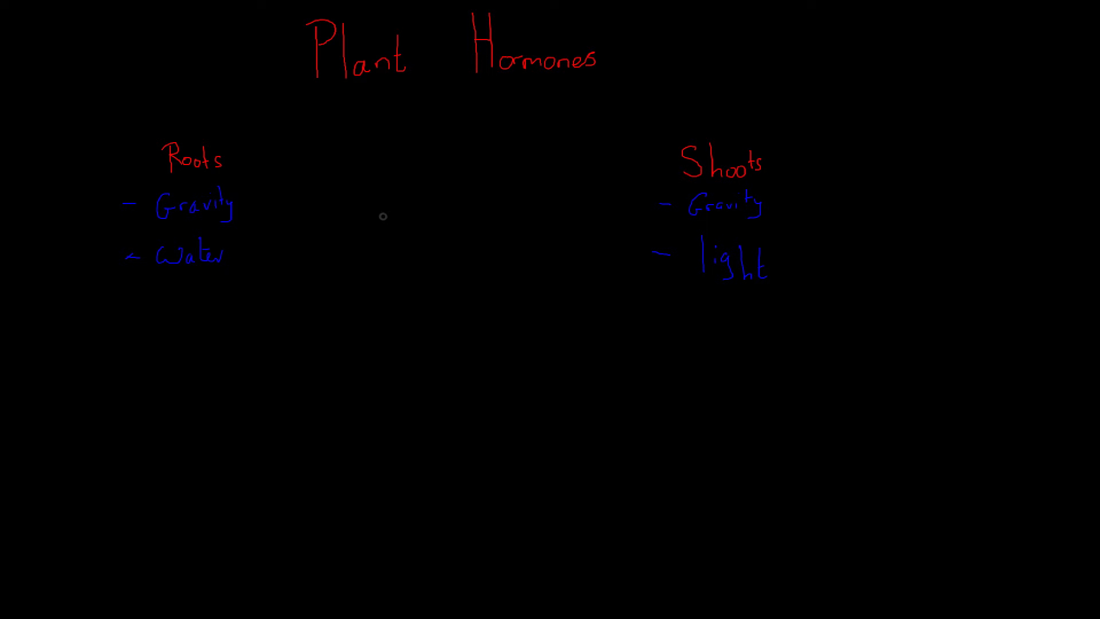
{"action": "mouse_move", "coordinate": [575, 177]}
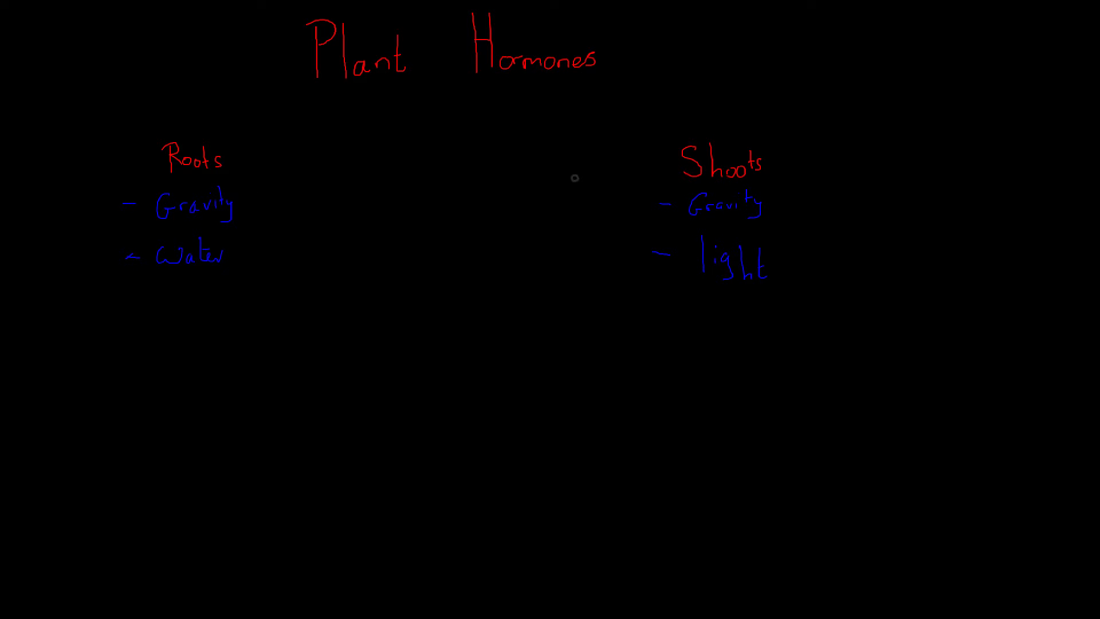
{"action": "mouse_move", "coordinate": [421, 186]}
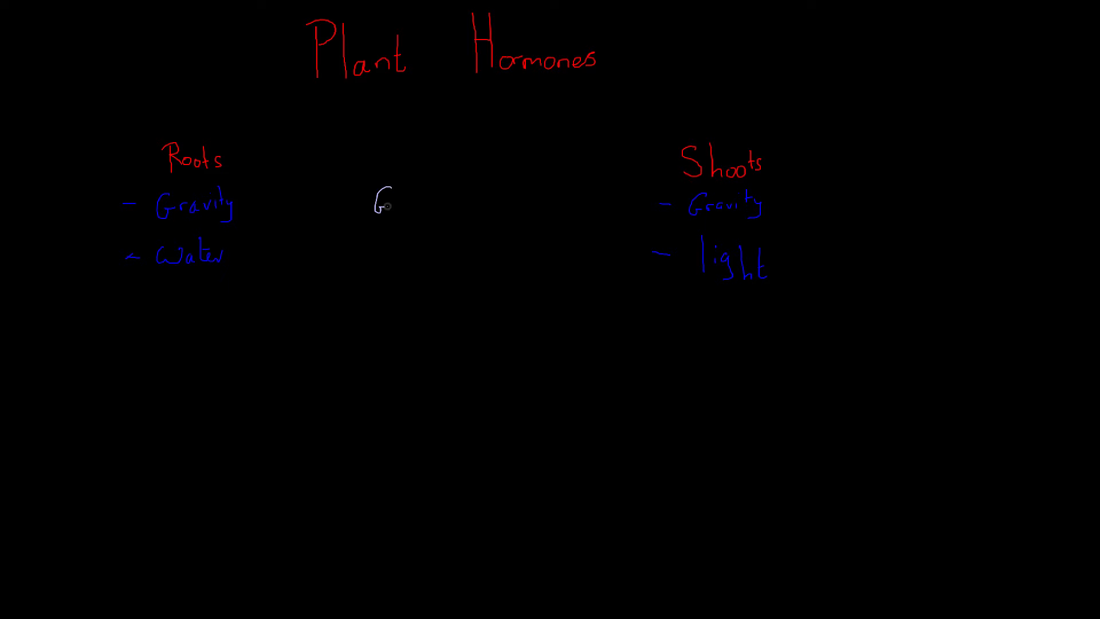
Write 'Gravitotropism' in white centrally and 'Phototropism' in yellow beside 'light'
{"action": "type", "text": "Gravitotro"}
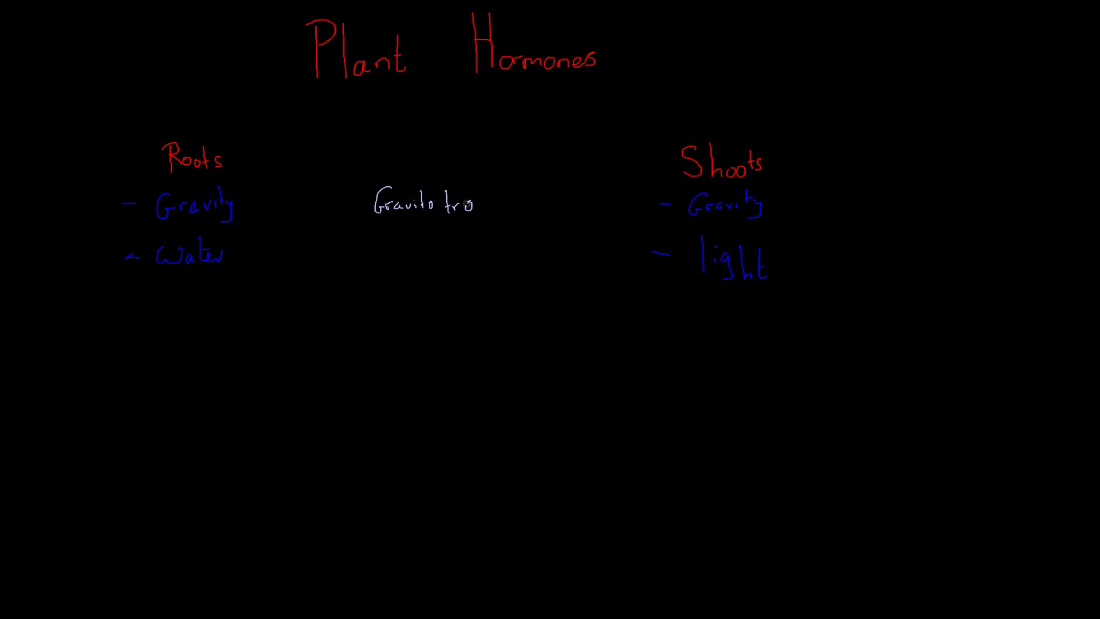
{"action": "type", "text": "pism"}
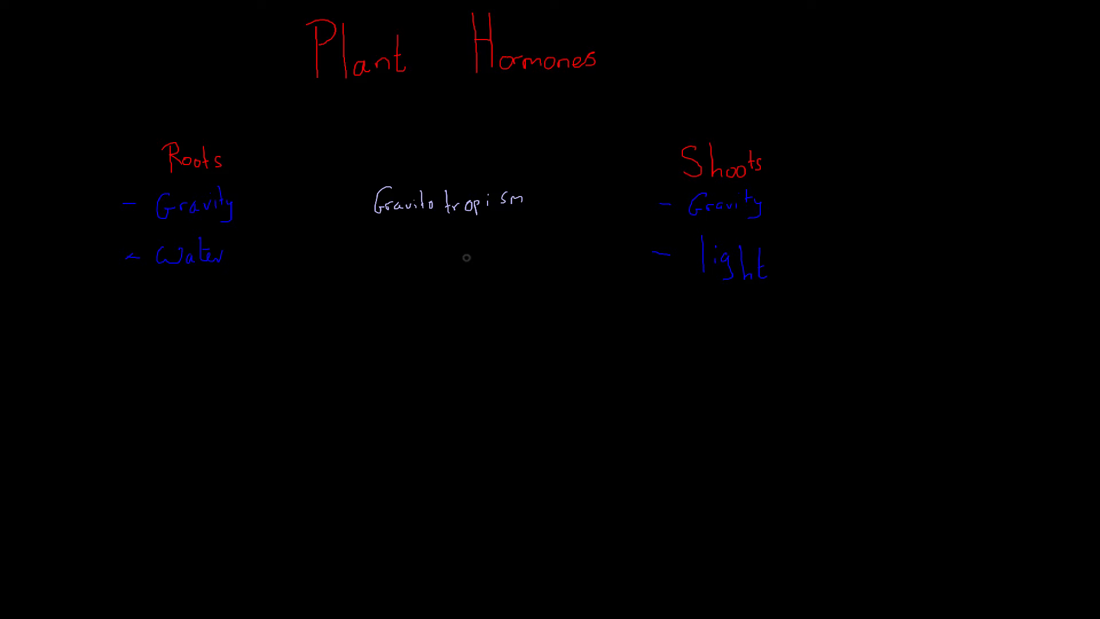
{"action": "mouse_move", "coordinate": [436, 218]}
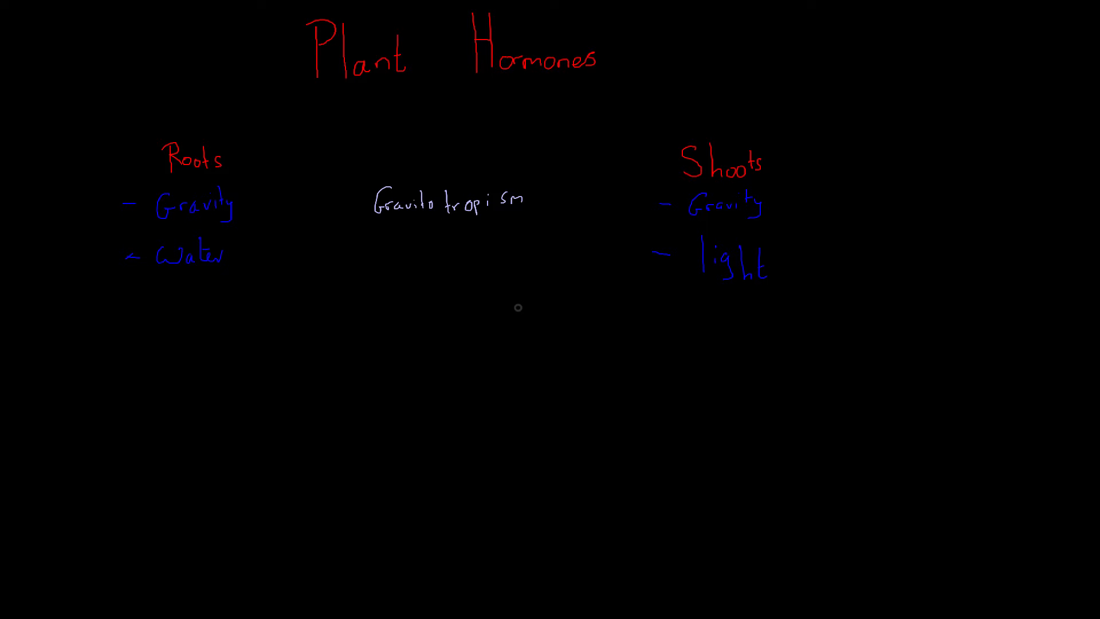
{"action": "mouse_move", "coordinate": [784, 277]}
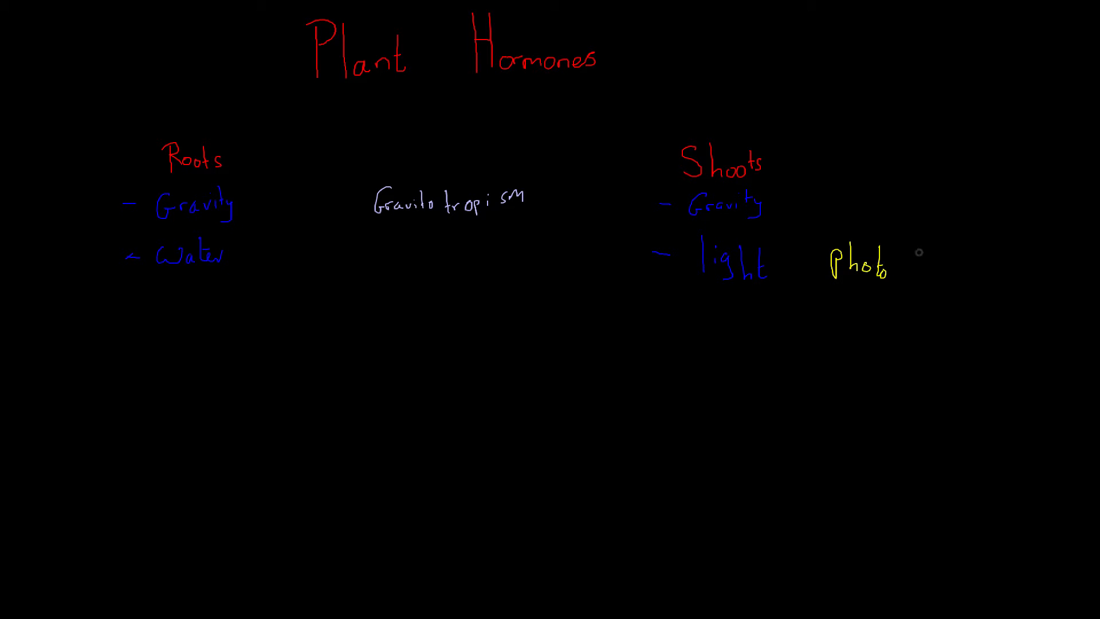
{"action": "type", "text": "tropism"}
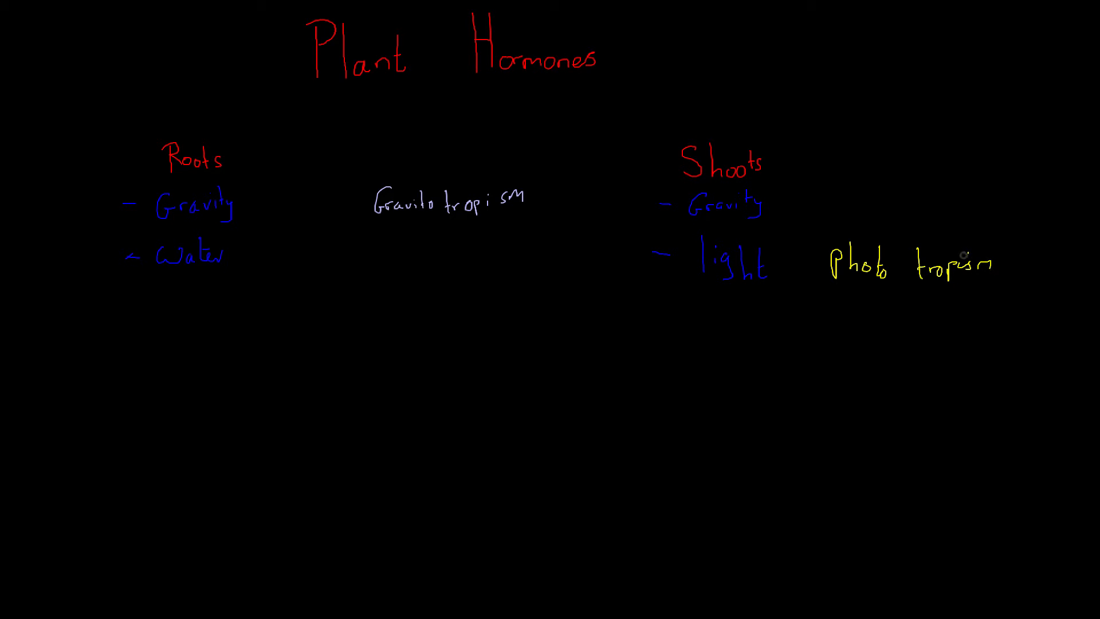
{"action": "mouse_move", "coordinate": [914, 297]}
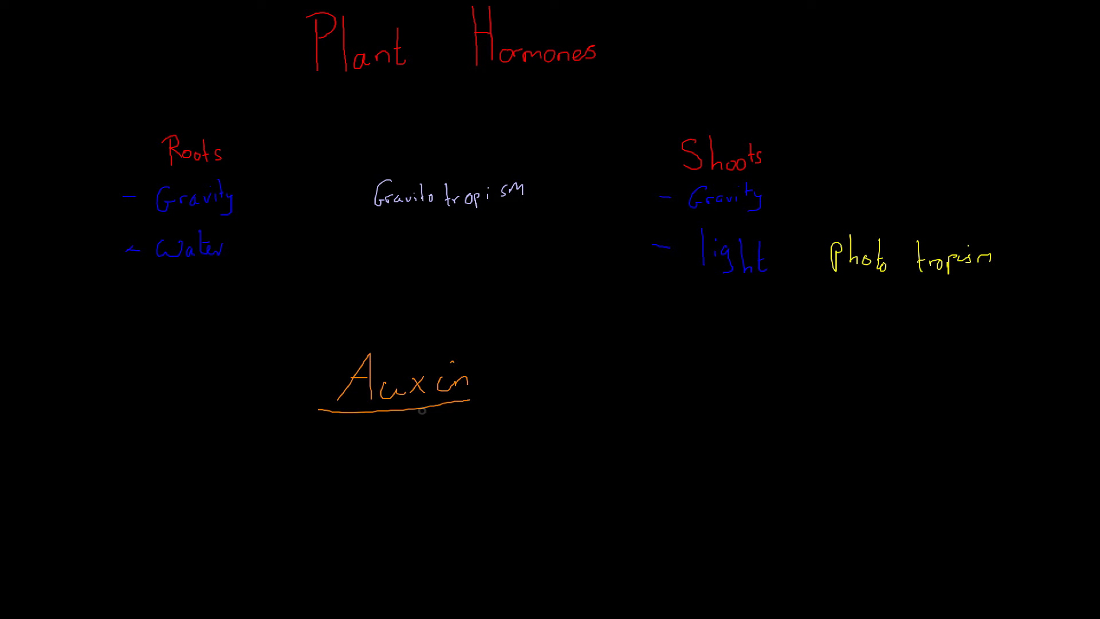
{"action": "mouse_move", "coordinate": [639, 350]}
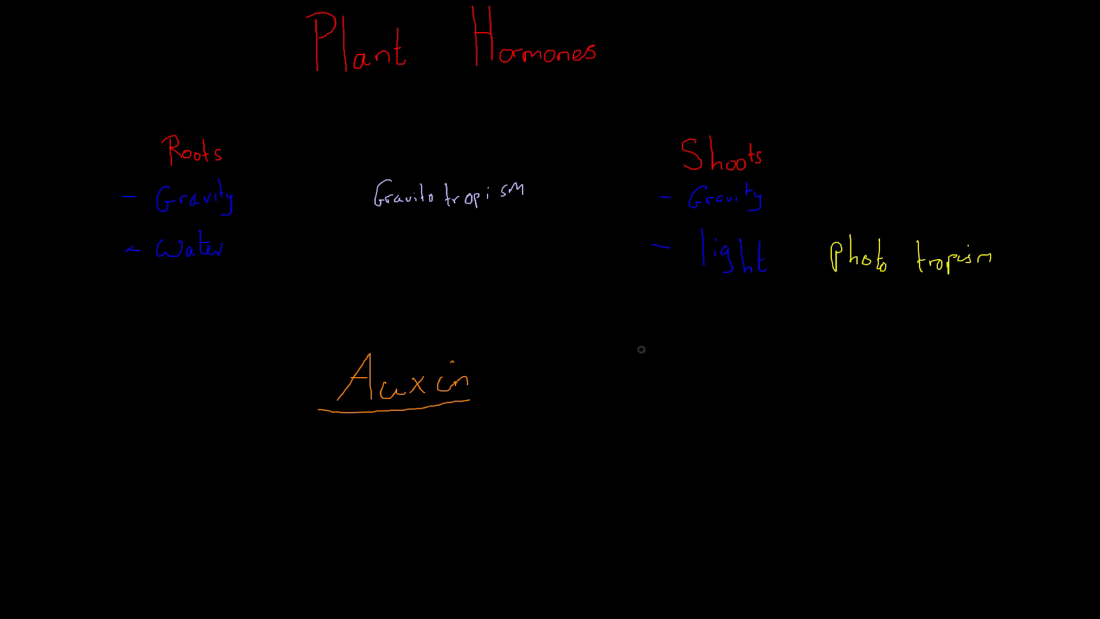
Scroll the canvas down to make room below the Auxin heading for the sun sketch
{"action": "scroll", "scroll_direction": "down", "scroll_amount": 3}
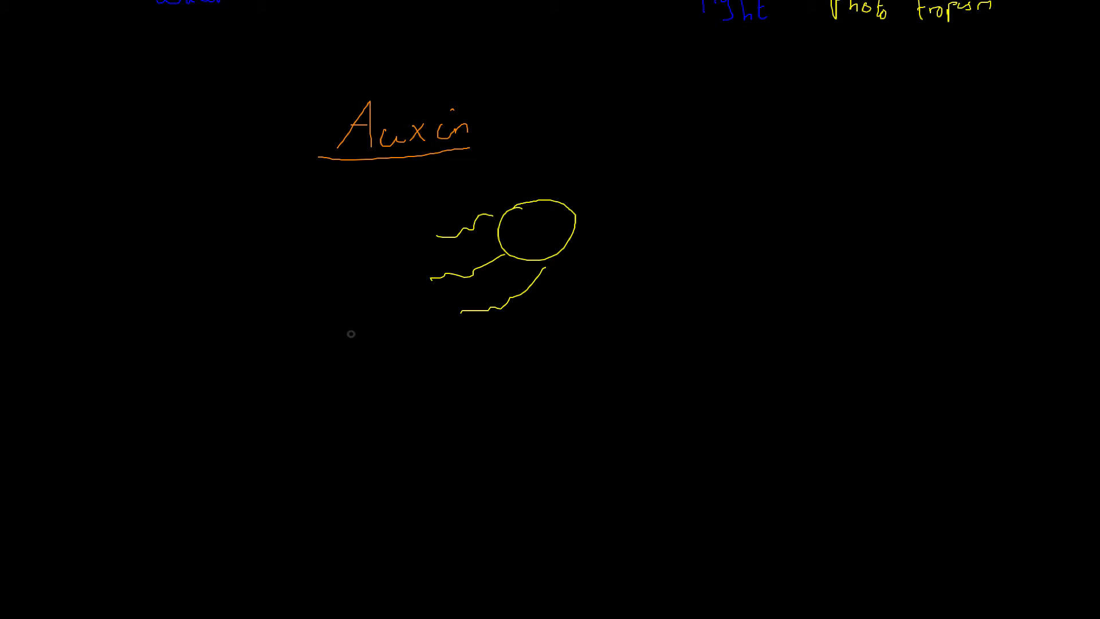
{"action": "mouse_move", "coordinate": [185, 368]}
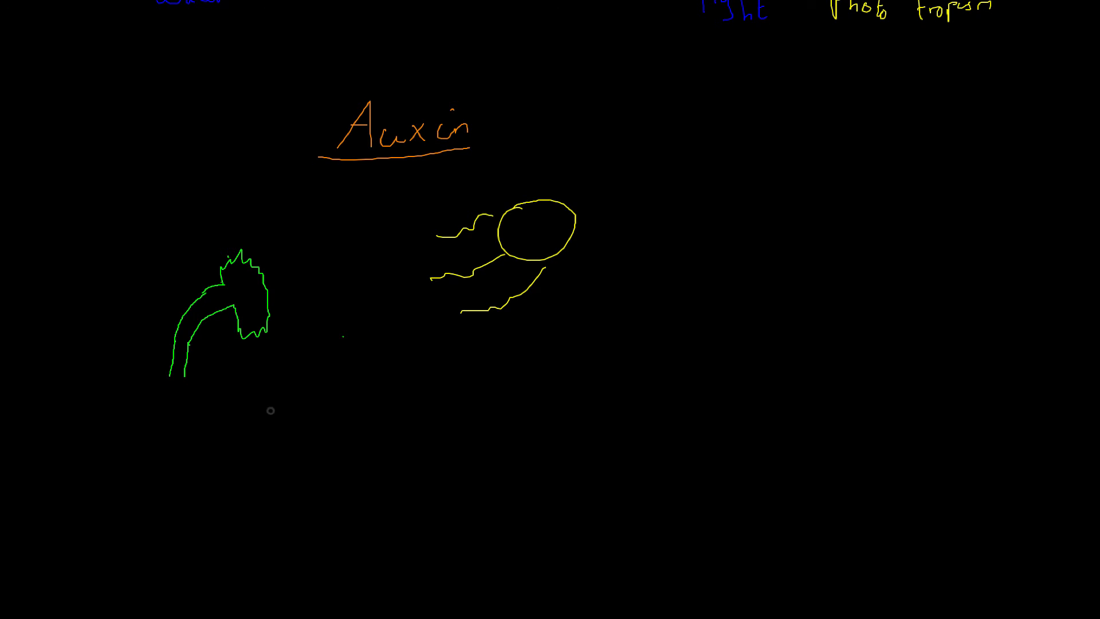
{"action": "mouse_move", "coordinate": [248, 428]}
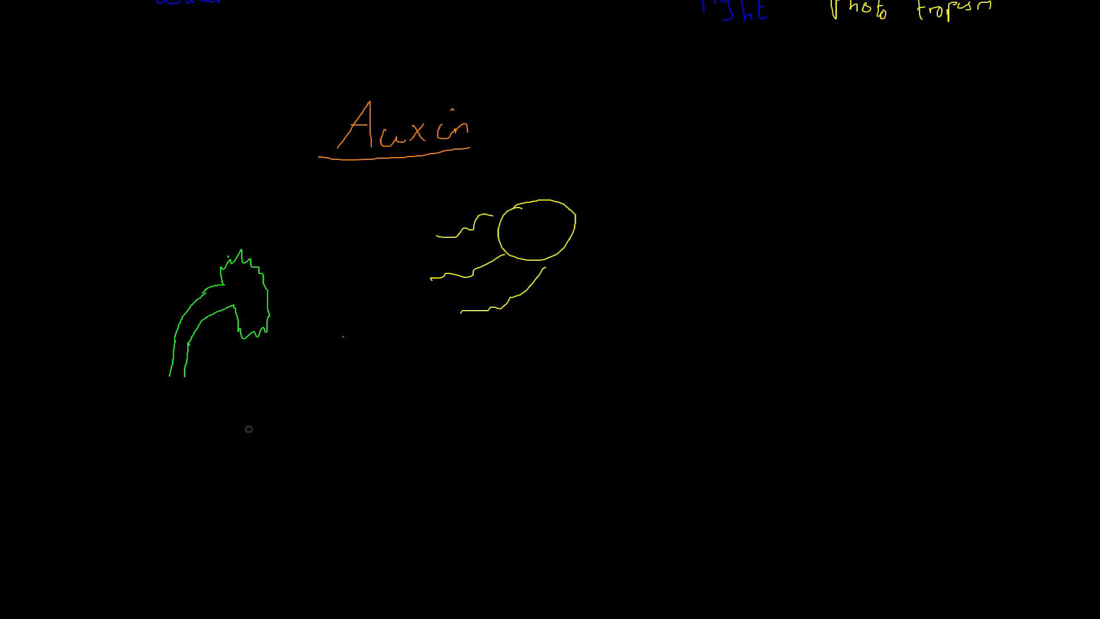
{"action": "mouse_move", "coordinate": [171, 309]}
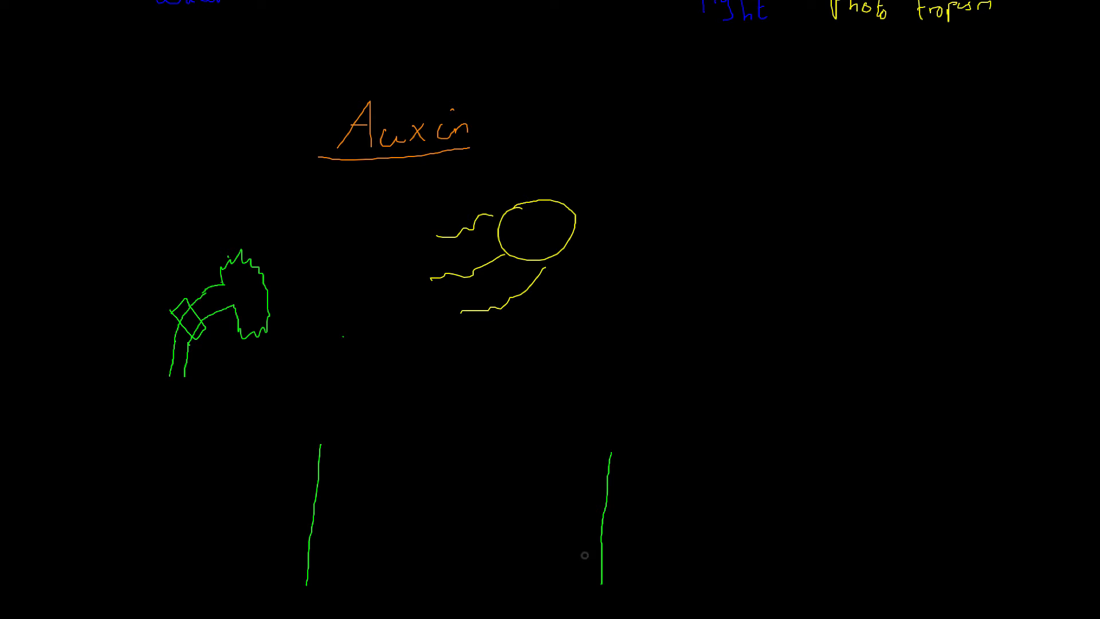
{"action": "mouse_move", "coordinate": [577, 513]}
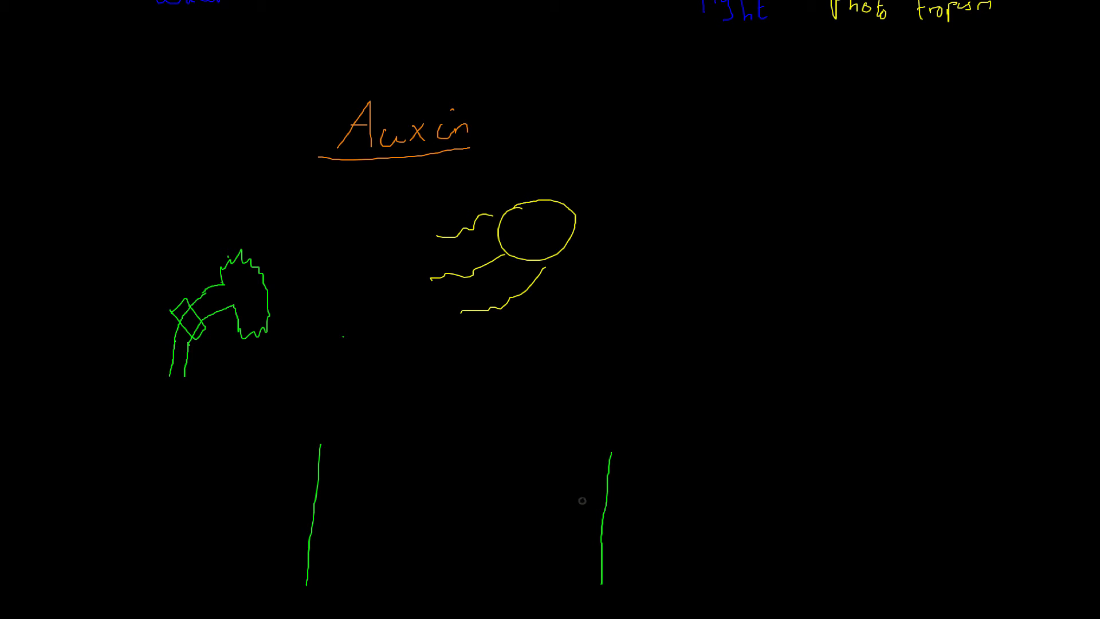
{"action": "mouse_move", "coordinate": [332, 535]}
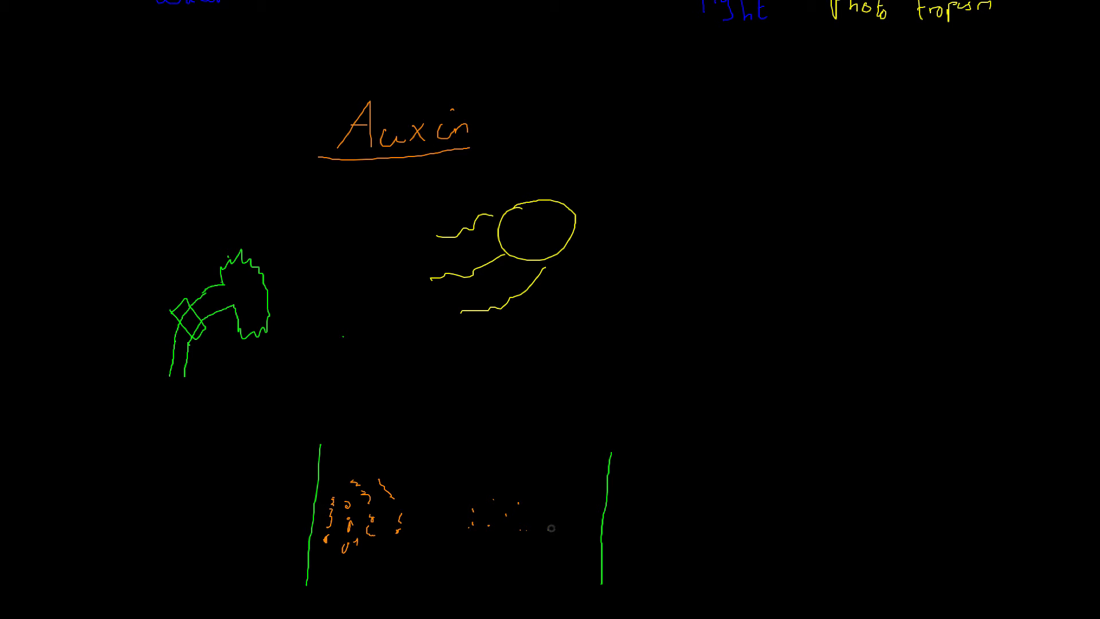
{"action": "mouse_move", "coordinate": [795, 79]}
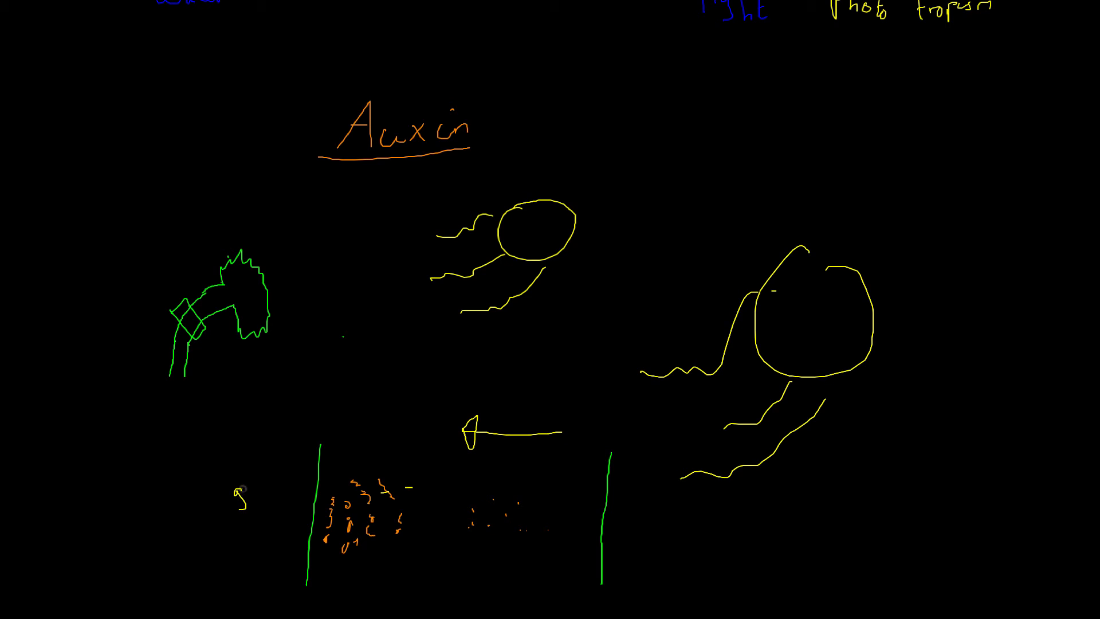
Write the yellow 'growth' label with an arrow left of the green shoot outline
{"action": "type", "text": "growth"}
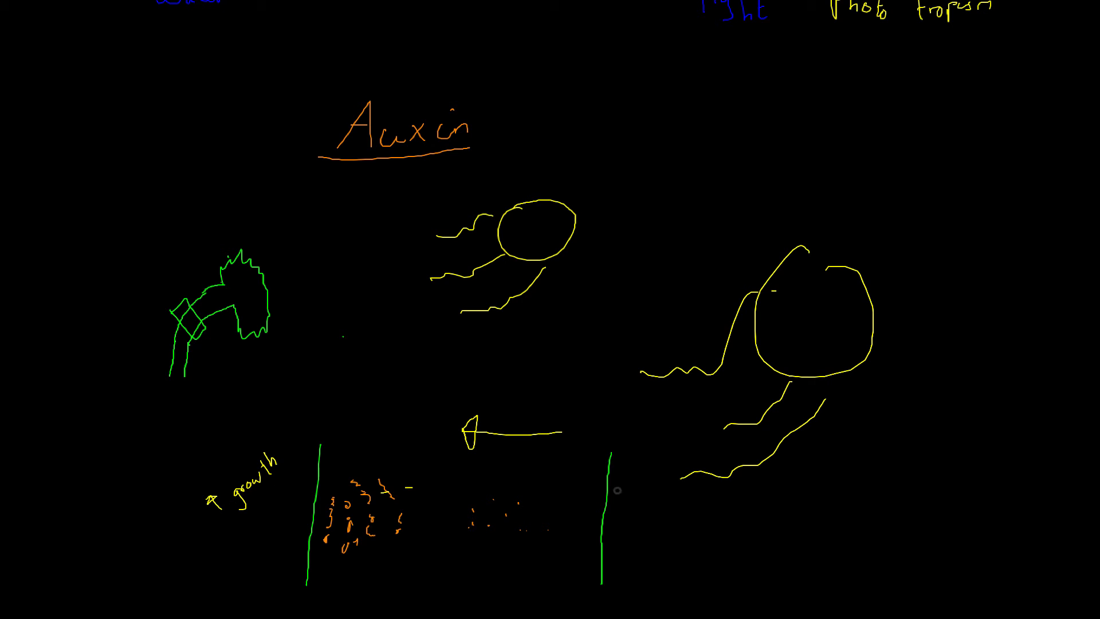
{"action": "mouse_move", "coordinate": [592, 488]}
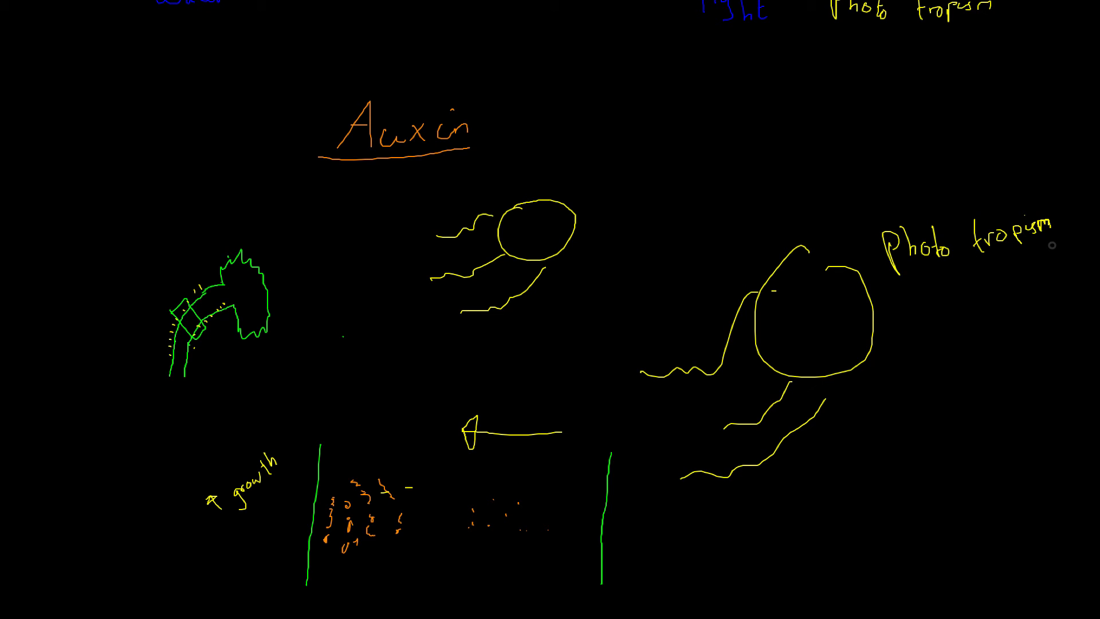
{"action": "mouse_move", "coordinate": [839, 330]}
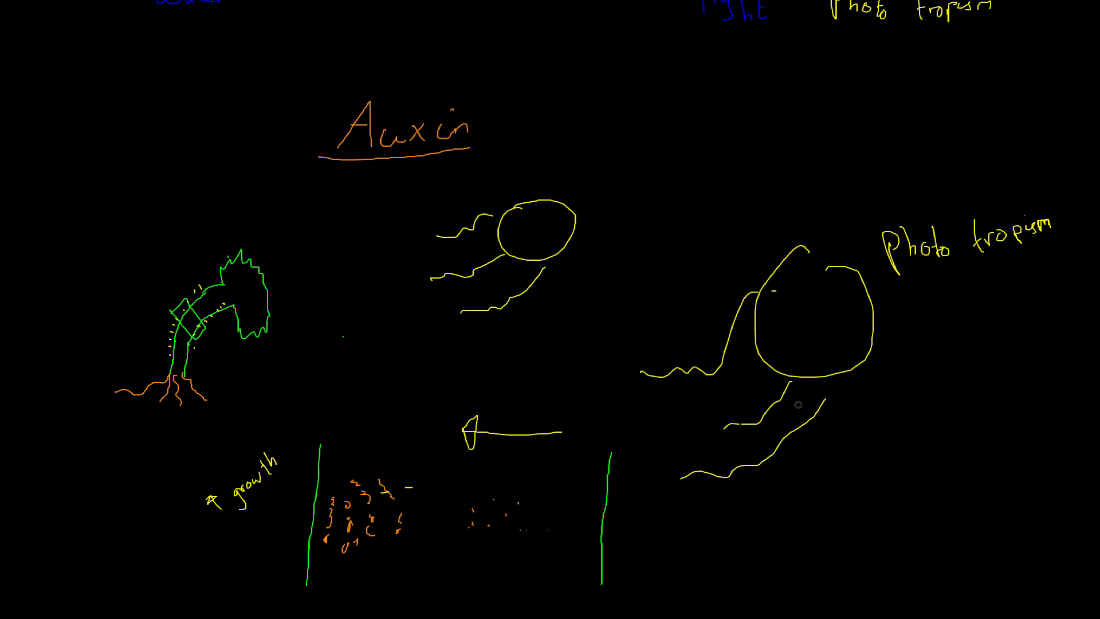
{"action": "mouse_move", "coordinate": [321, 518]}
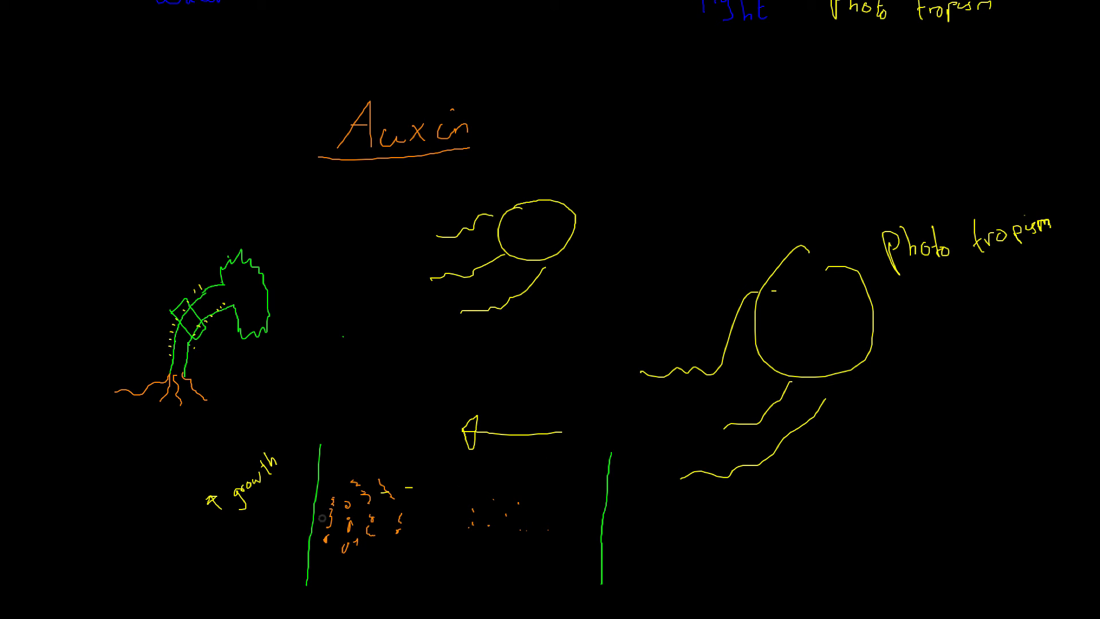
{"action": "mouse_move", "coordinate": [274, 415]}
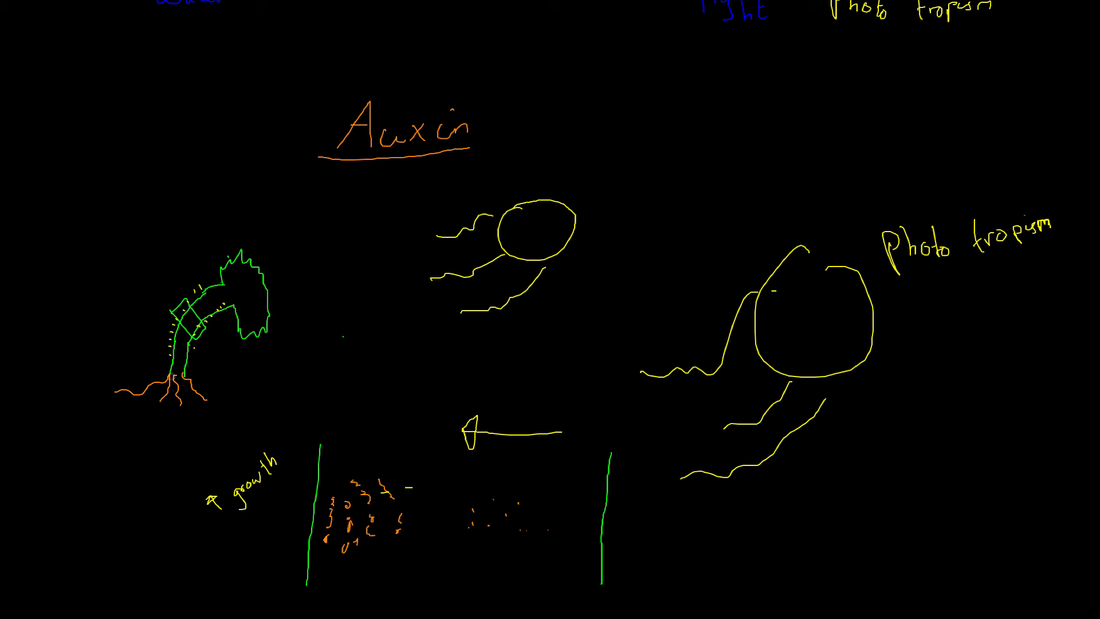
{"action": "mouse_move", "coordinate": [158, 419]}
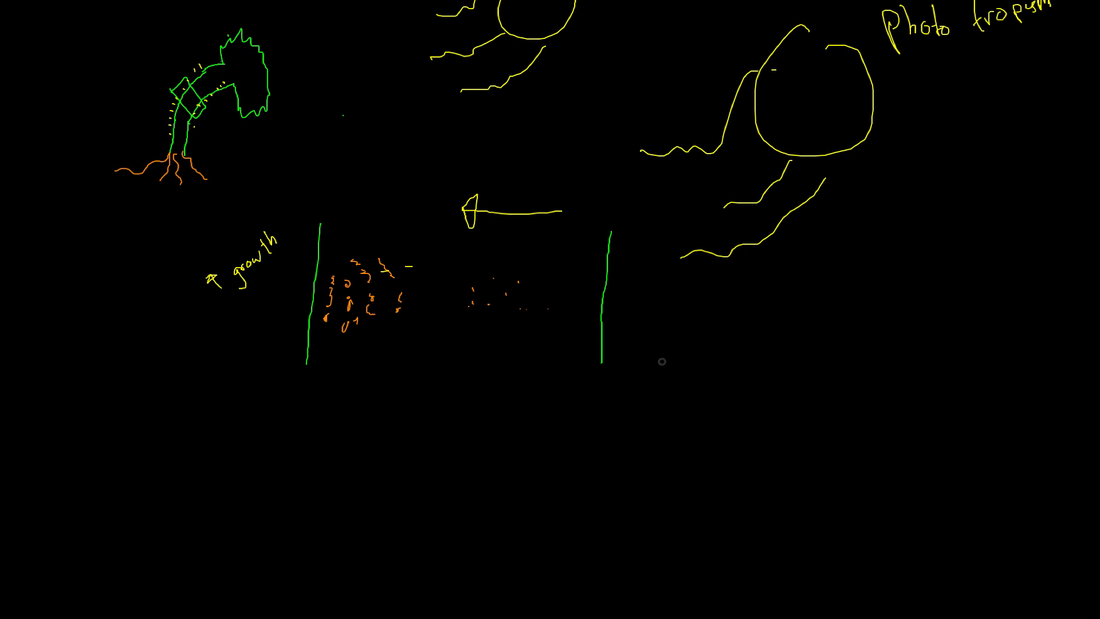
{"action": "mouse_move", "coordinate": [660, 361]}
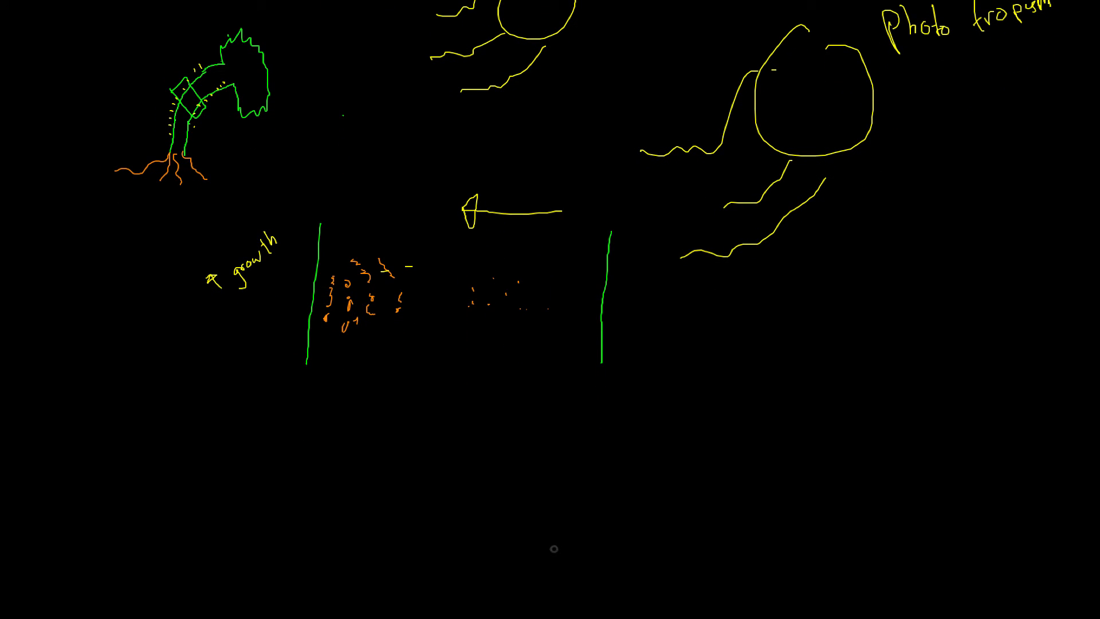
{"action": "mouse_move", "coordinate": [174, 428]}
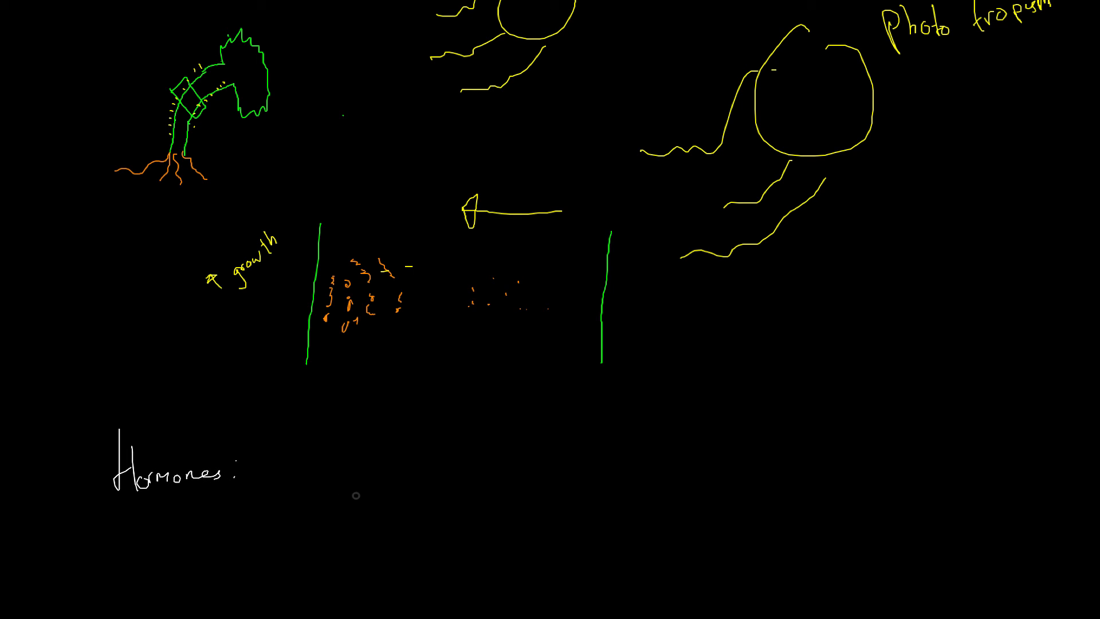
{"action": "mouse_move", "coordinate": [280, 449]}
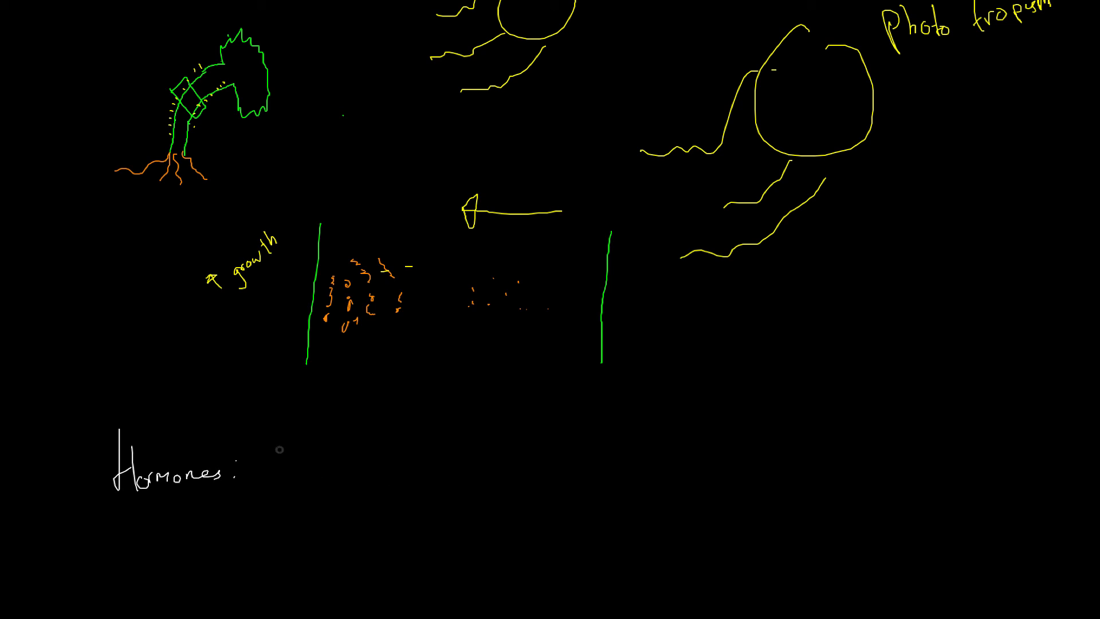
Handwrite the white note 'Hormones: Cuttings + root powder' below the diagrams
{"action": "type", "text": "Cu"}
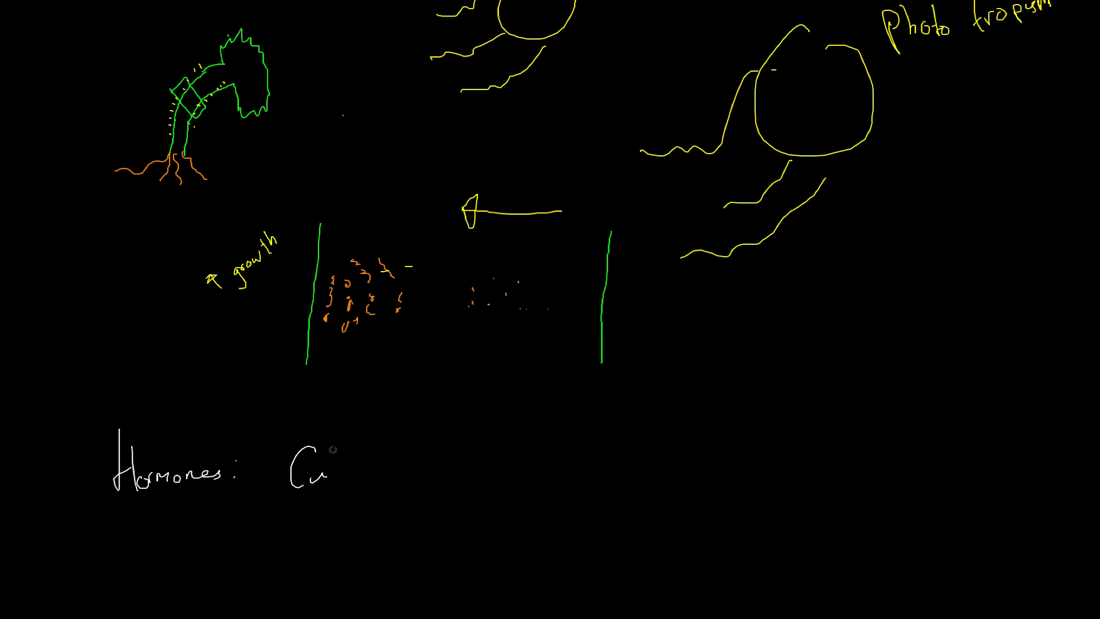
{"action": "type", "text": "ttangs"}
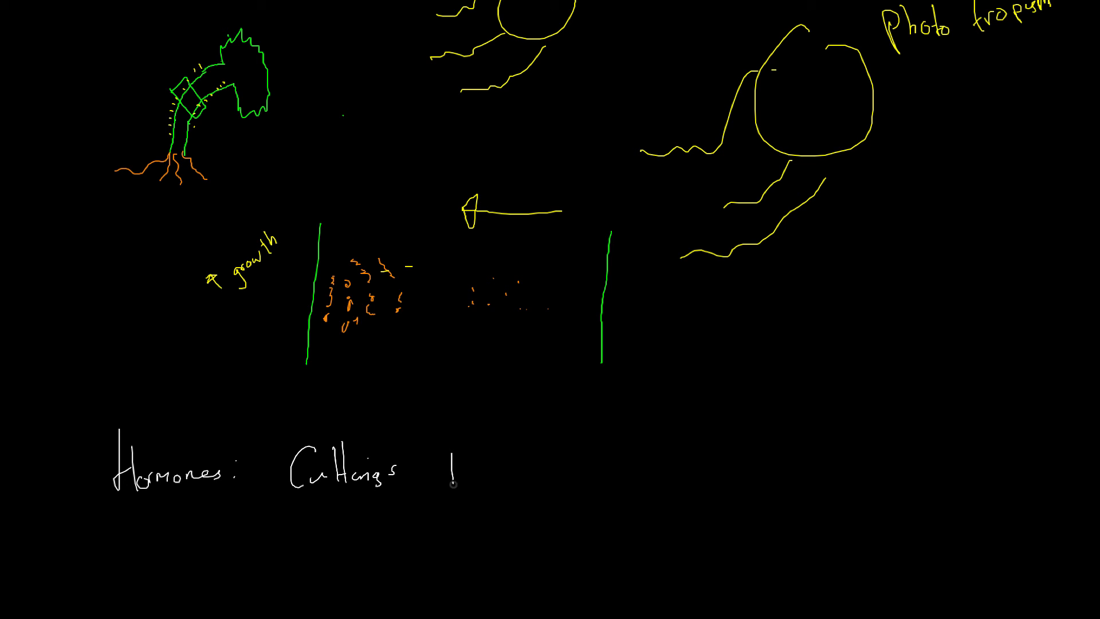
{"action": "type", "text": "+ root"}
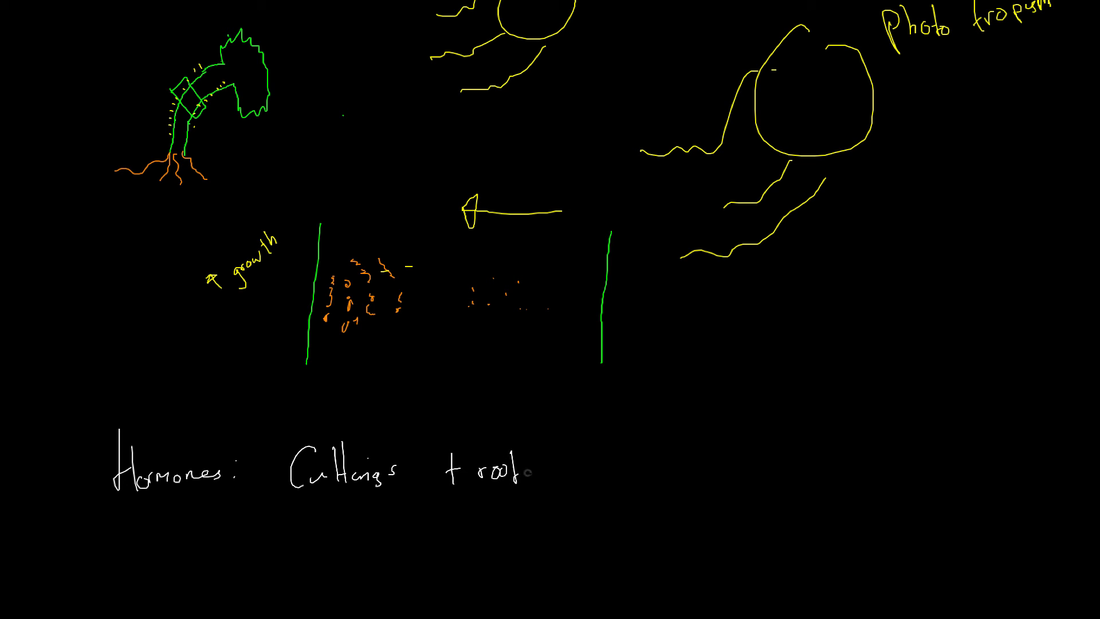
{"action": "type", "text": "powder"}
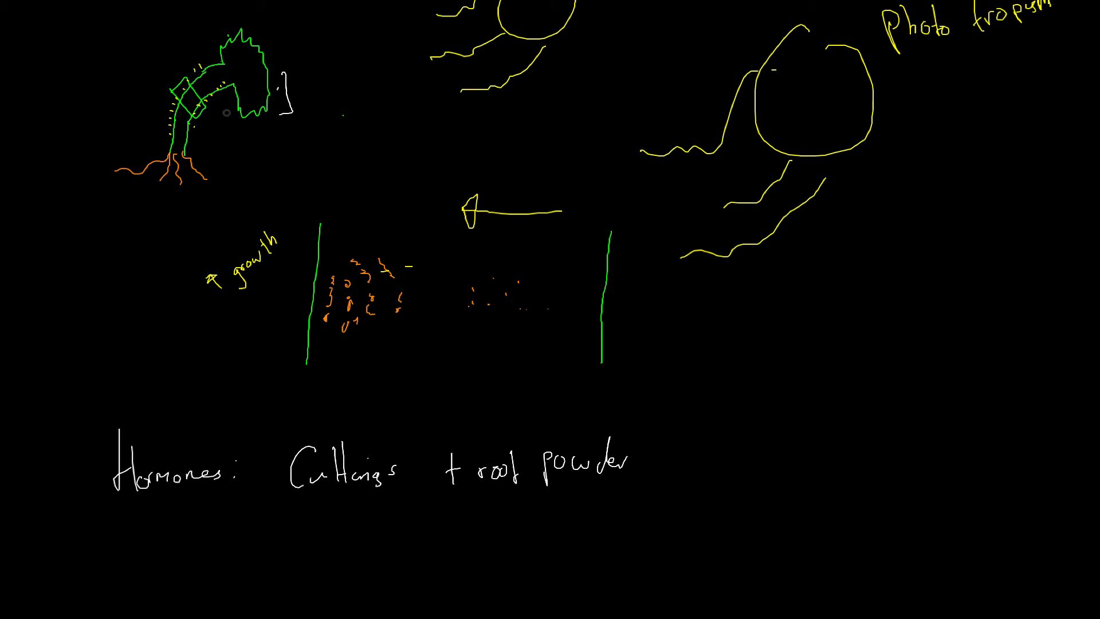
{"action": "mouse_move", "coordinate": [479, 424]}
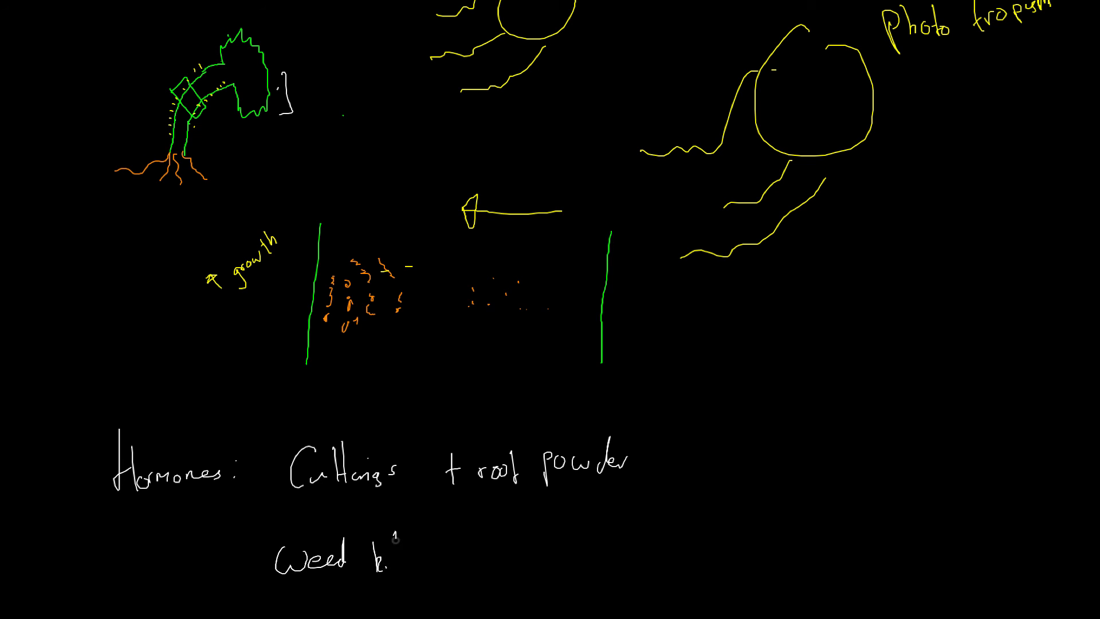
Write the white line 'Weed killers = uncontrollable growth' beneath the Hormones note
{"action": "type", "text": "illers"}
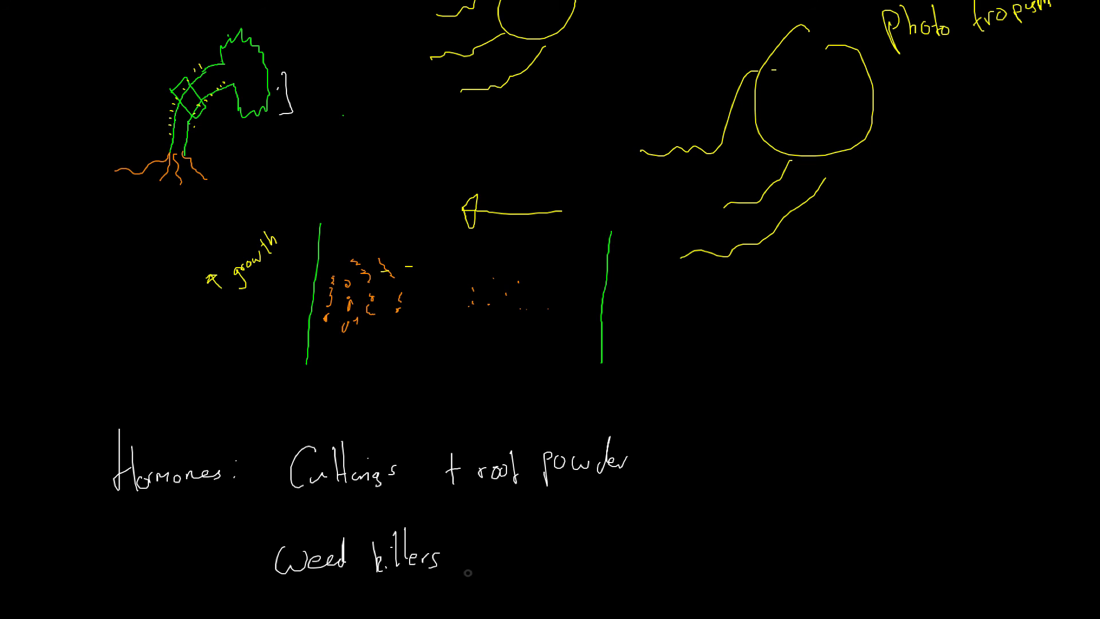
{"action": "mouse_move", "coordinate": [489, 557]}
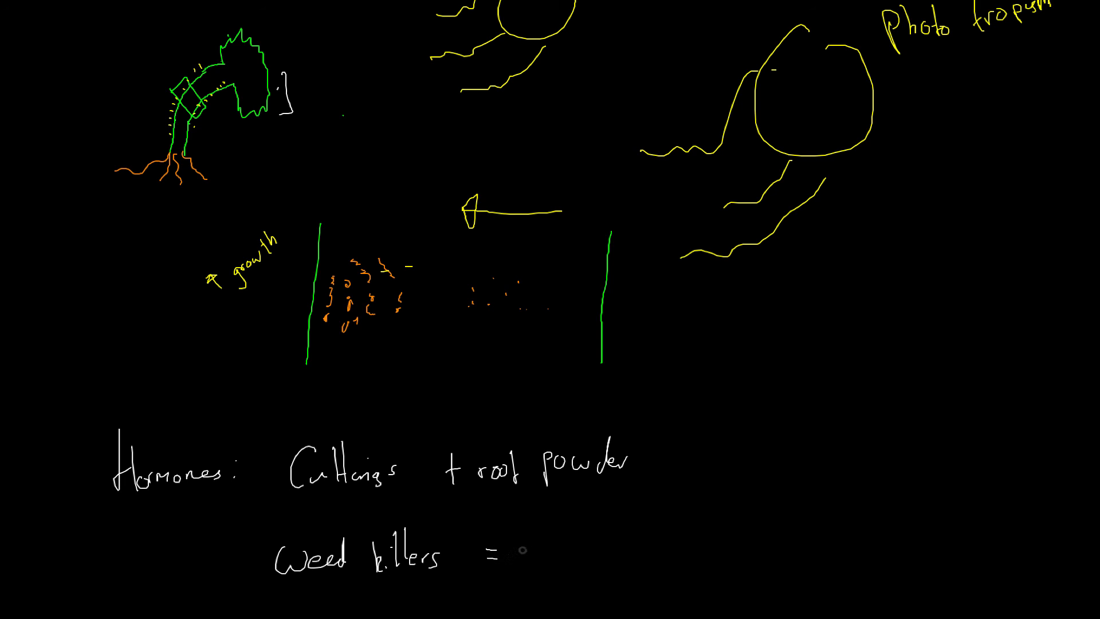
{"action": "type", "text": "cancer"}
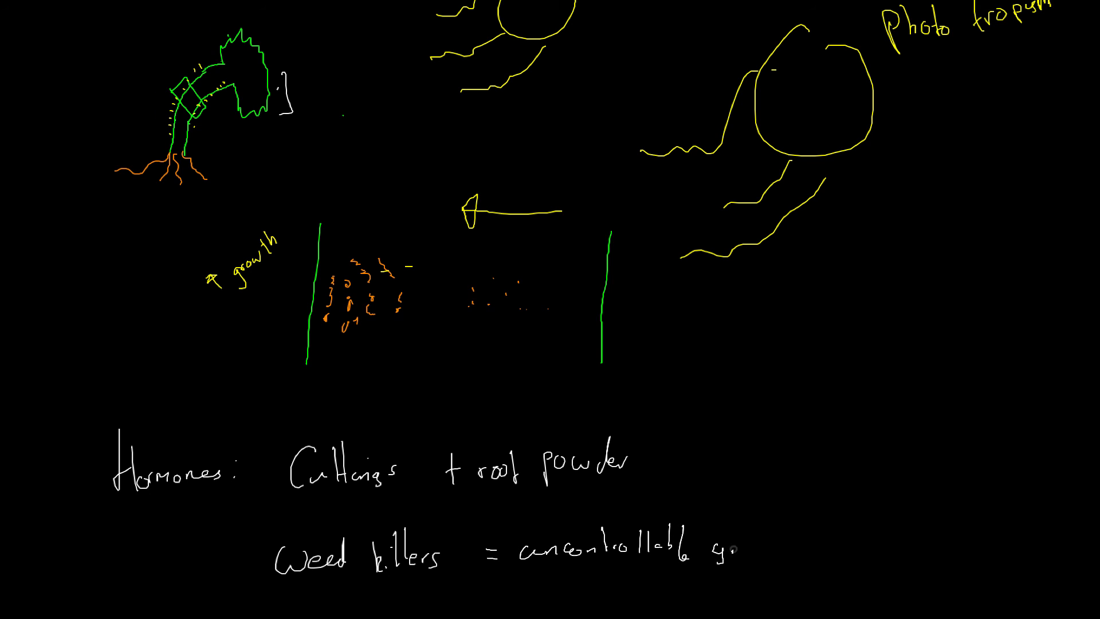
{"action": "type", "text": "growth"}
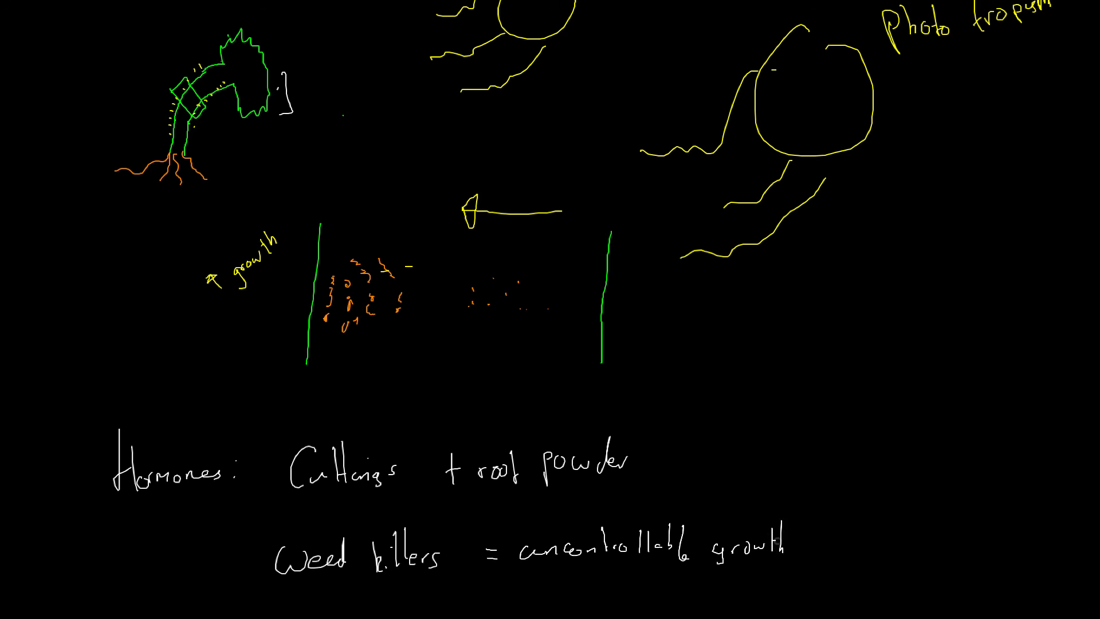